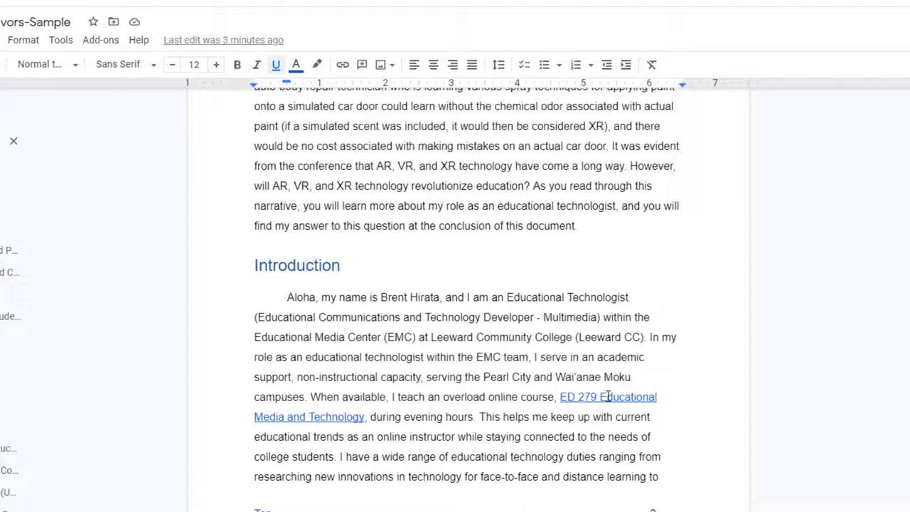
pyautogui.moveTo(367, 419)
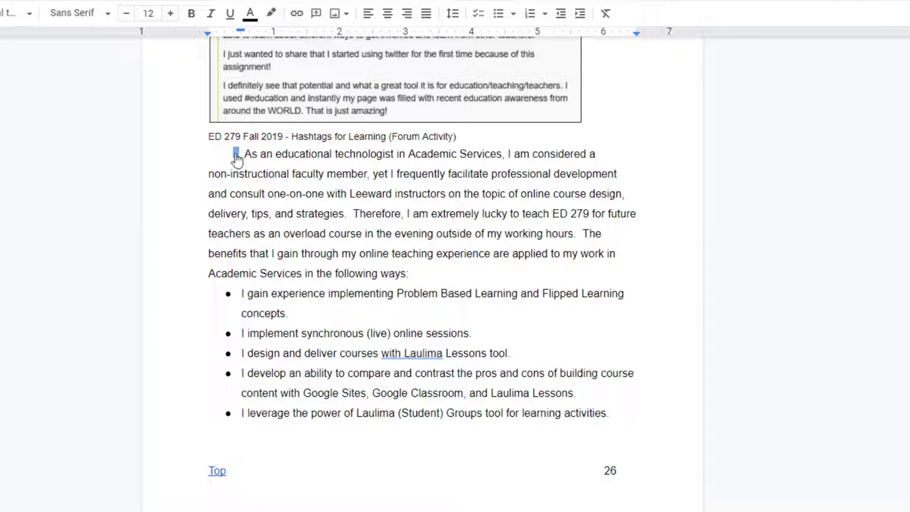
# Step: Delete the old bookmark and remove the broken link from the Introduction's ED 279 phrase
pyautogui.click(236, 154)
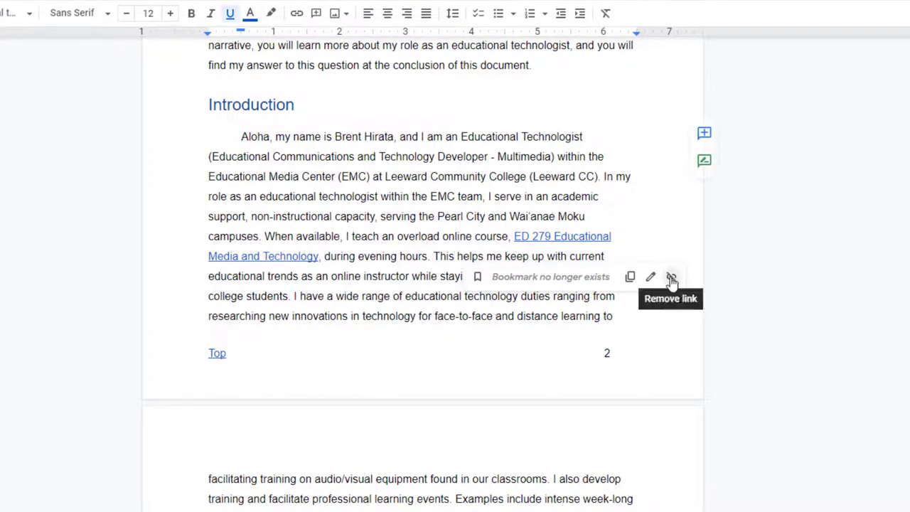
pyautogui.click(671, 276)
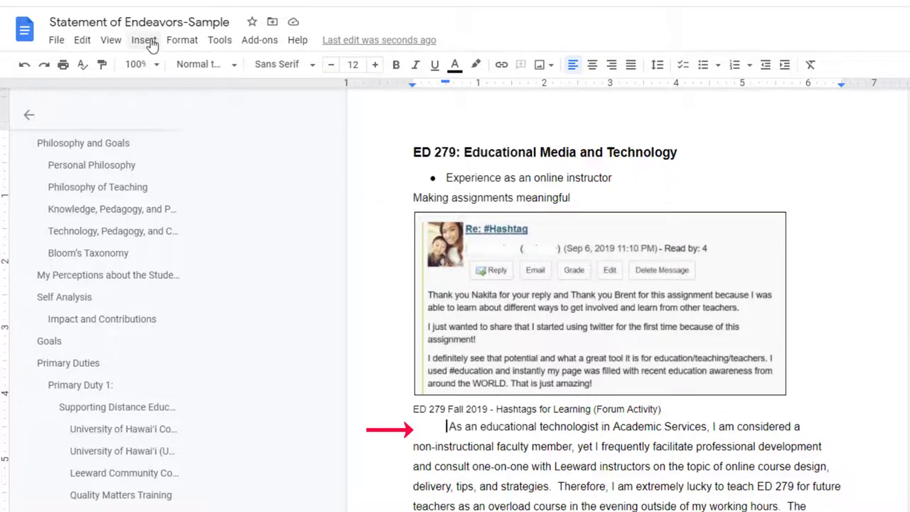
# Step: Insert a bookmark at the start of the 'As an educational technologist' paragraph
pyautogui.click(144, 40)
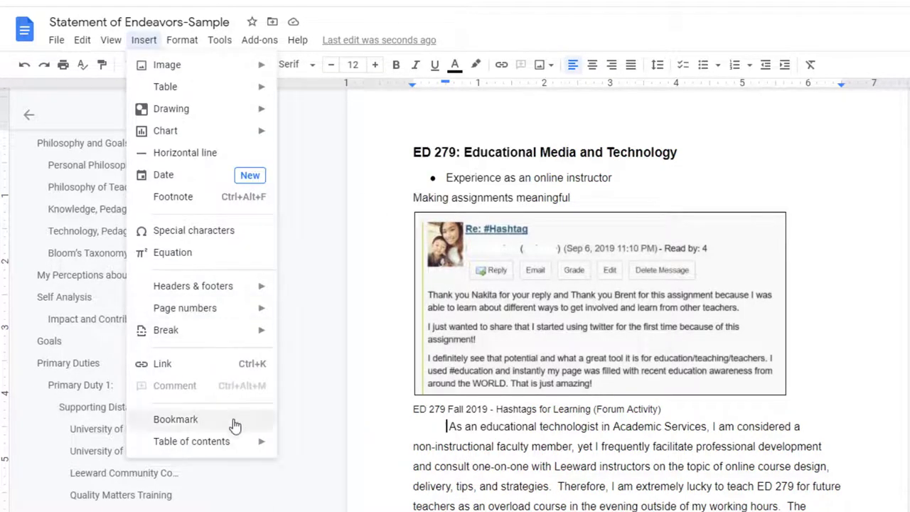
pyautogui.click(175, 419)
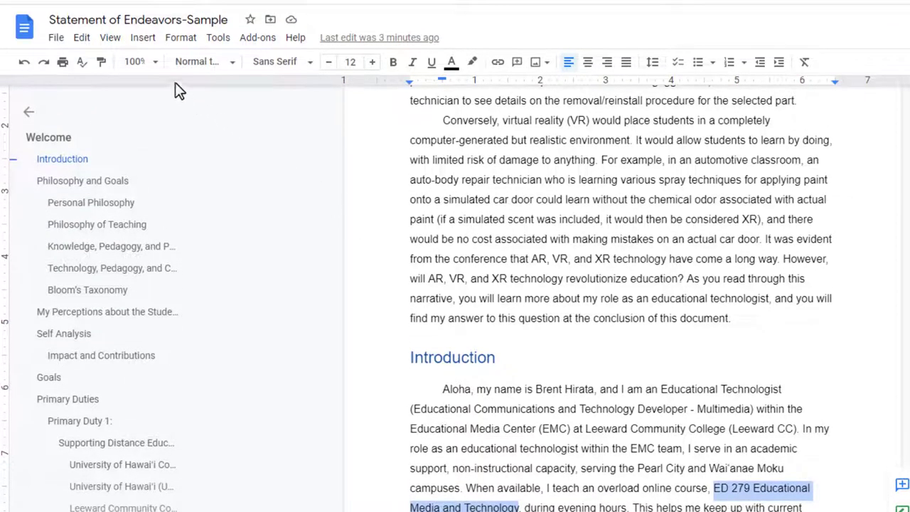
# Step: Link the ED 279 phrase via Headings and bookmarks to 'ED 279: Educational Media and Technology'
pyautogui.click(142, 37)
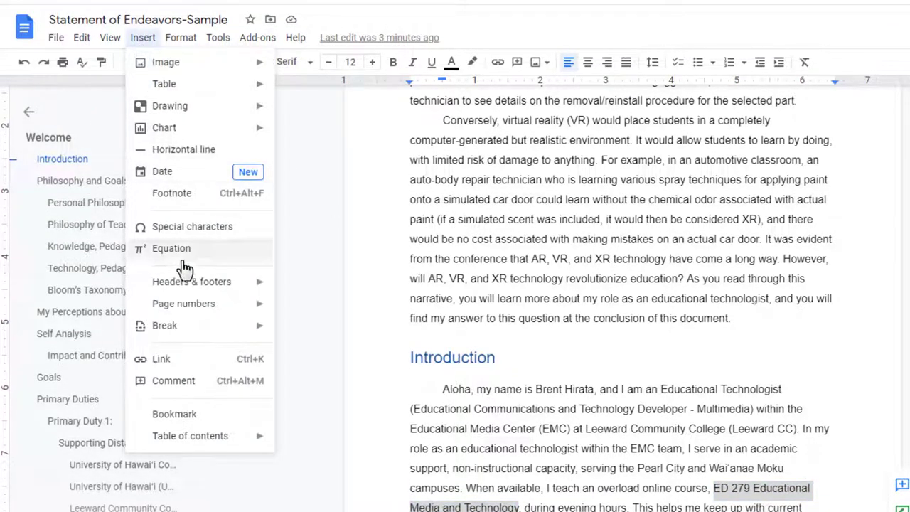
pyautogui.click(160, 359)
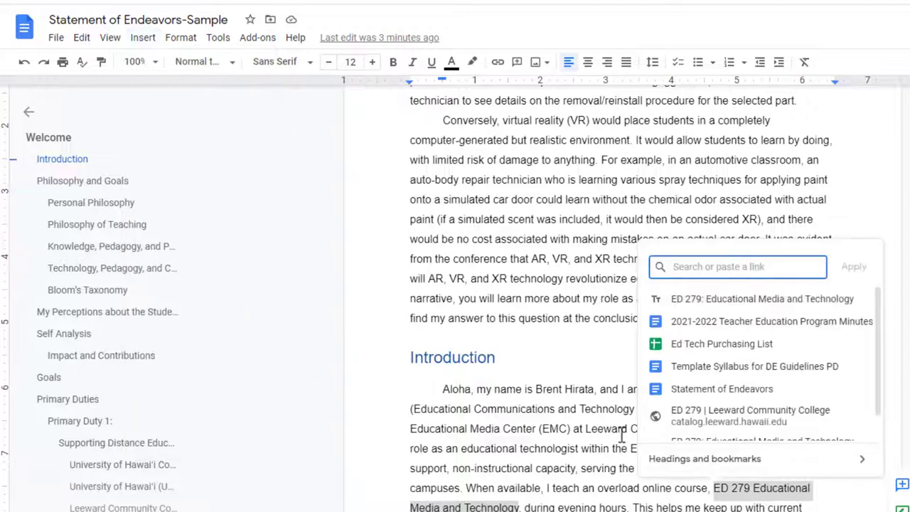
pyautogui.click(705, 458)
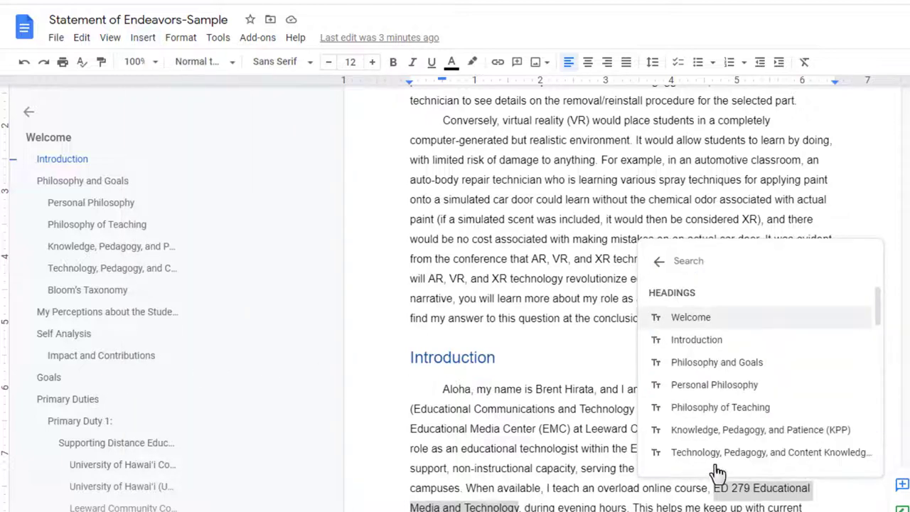
pyautogui.scroll(-3)
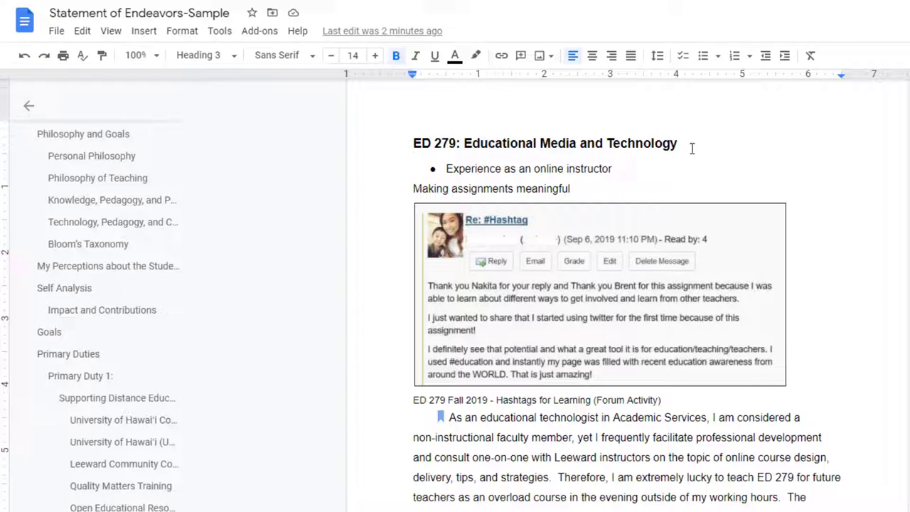
pyautogui.moveTo(530, 154)
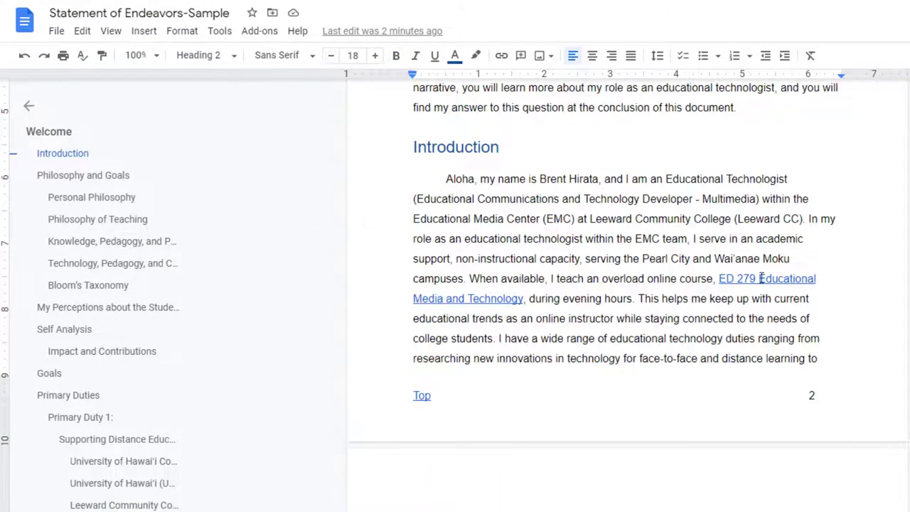
# Step: Unlink 'ED 279 Educational Media and Technology' in the Introduction and reselect the phrase
pyautogui.click(738, 278)
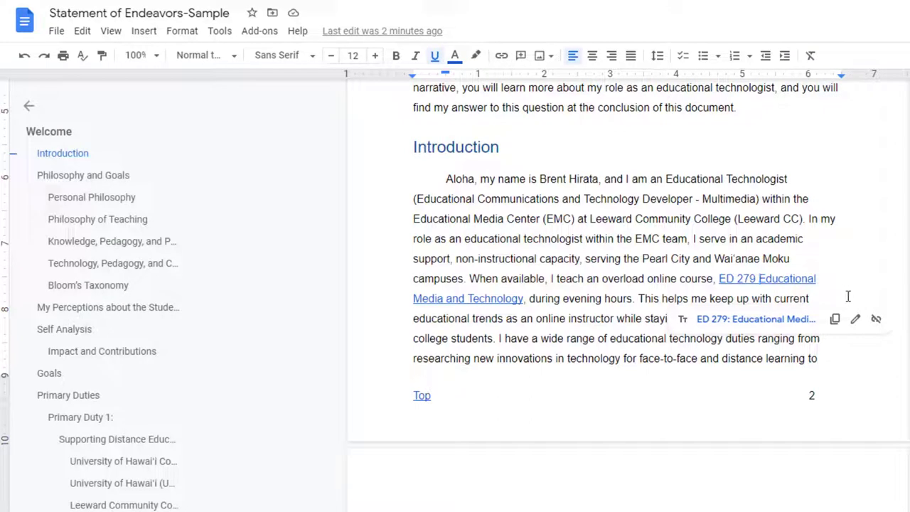
pyautogui.moveTo(876, 318)
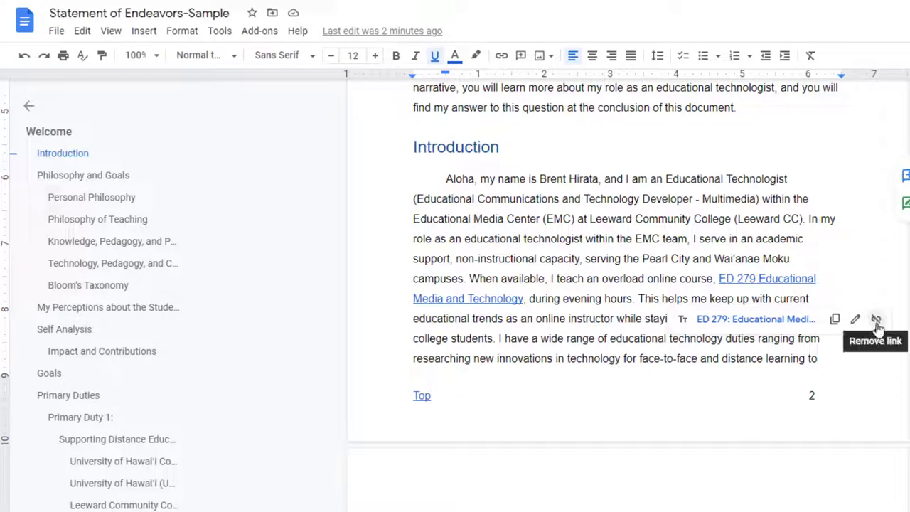
pyautogui.click(876, 318)
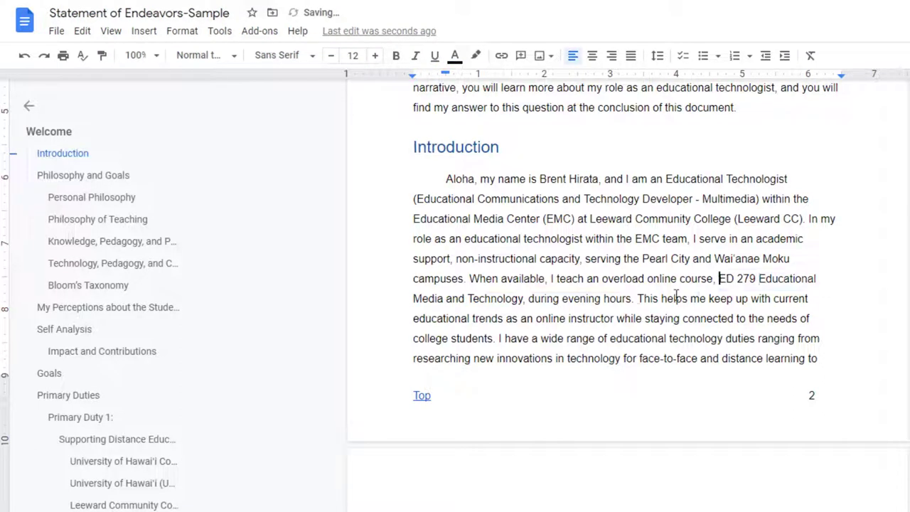
pyautogui.moveTo(718, 278); pyautogui.dragTo(524, 298)
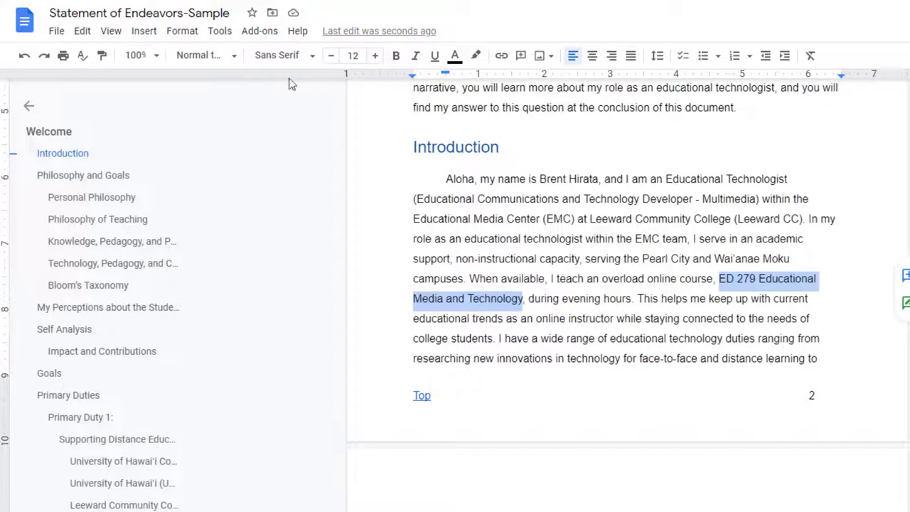
# Step: Link the selected phrase to the 'ED 279: Educational Media and Technology' heading
pyautogui.click(144, 30)
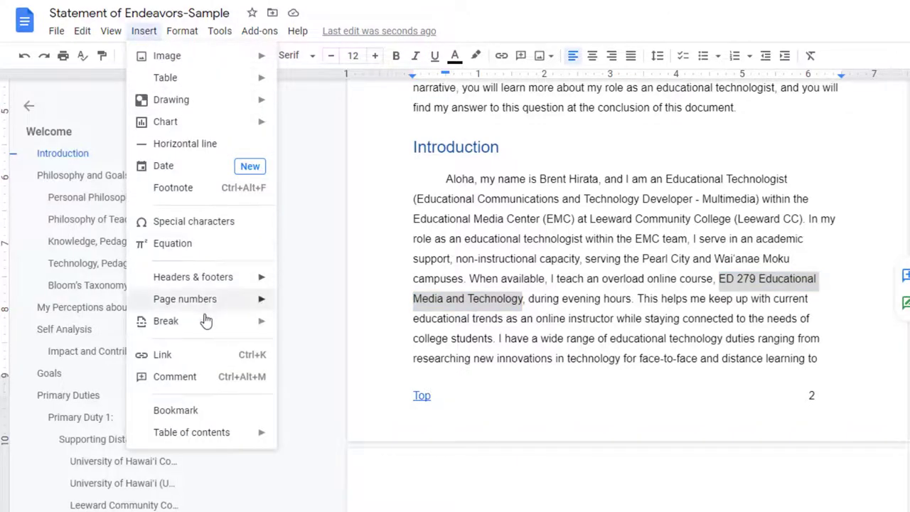
pyautogui.click(162, 354)
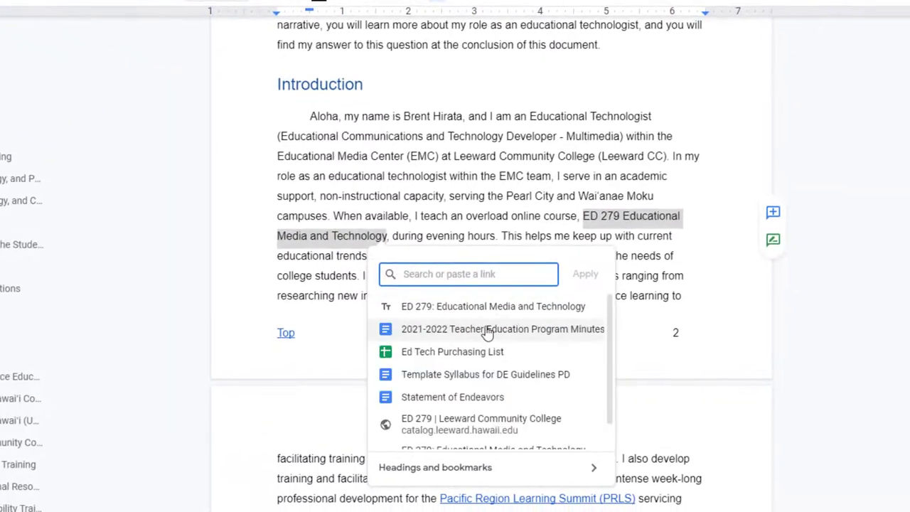
pyautogui.moveTo(423, 473)
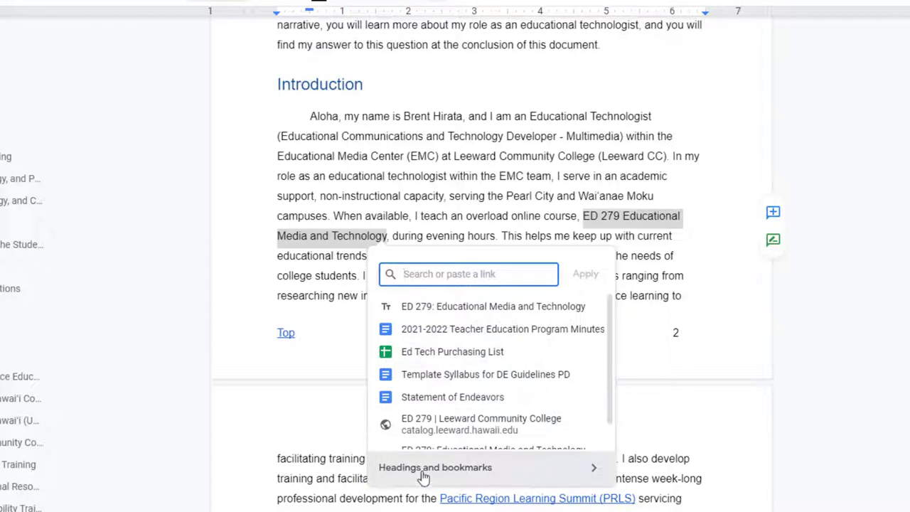
pyautogui.click(435, 467)
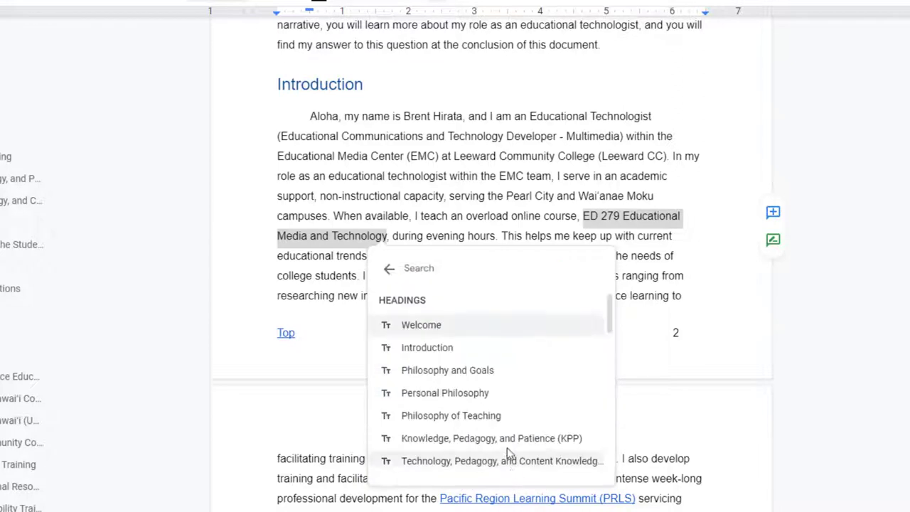
pyautogui.scroll(-3)
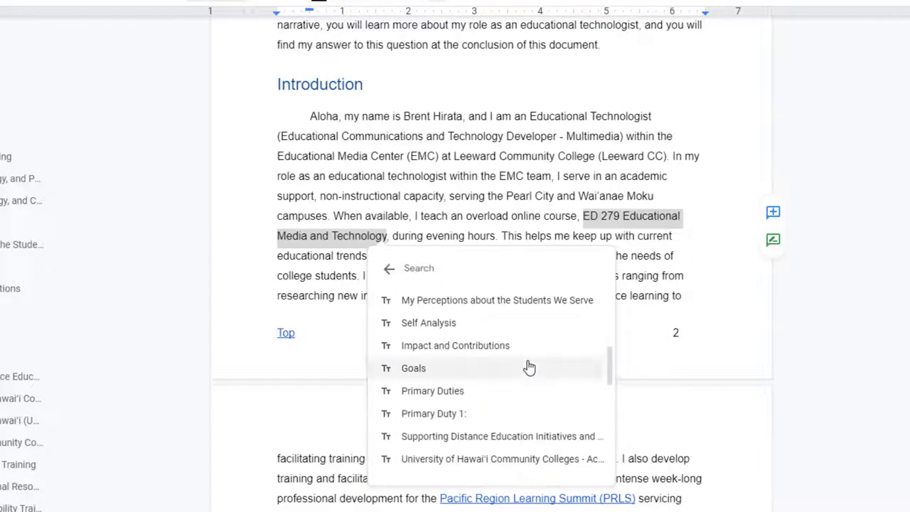
pyautogui.scroll(-3)
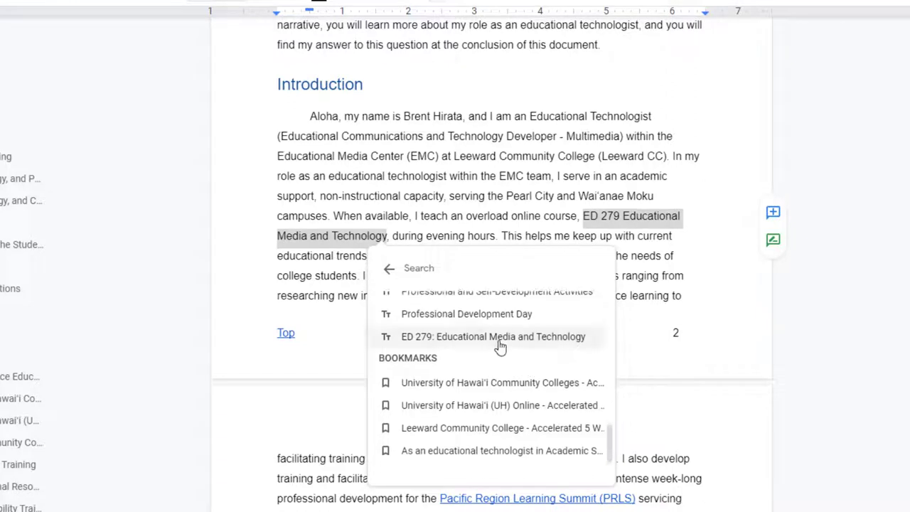
pyautogui.moveTo(498, 348)
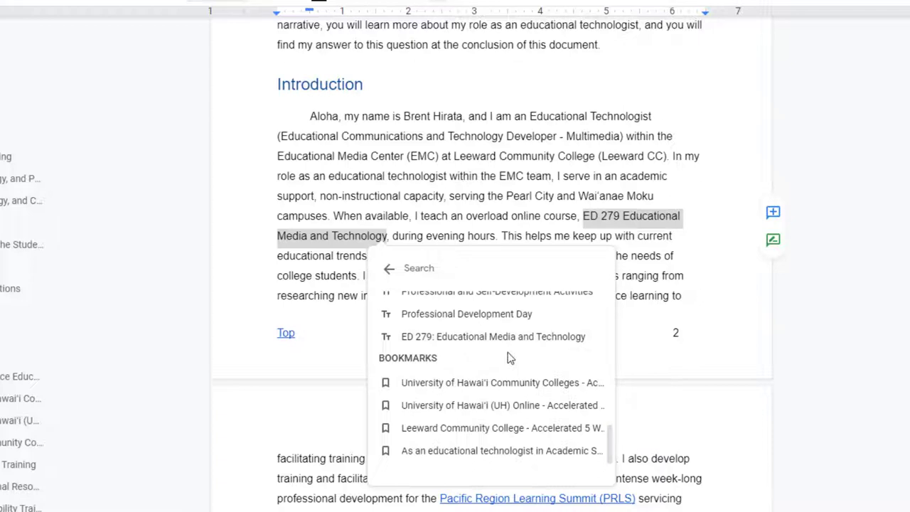
pyautogui.moveTo(492, 336)
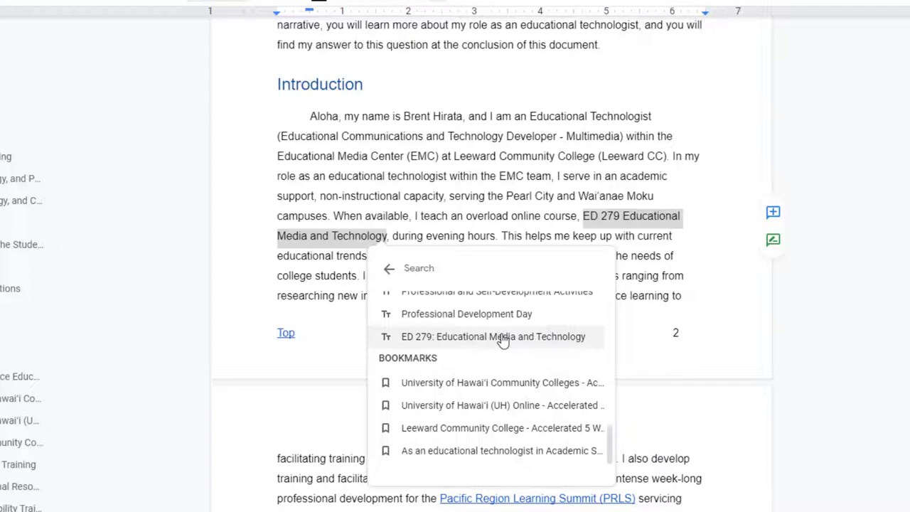
pyautogui.click(493, 337)
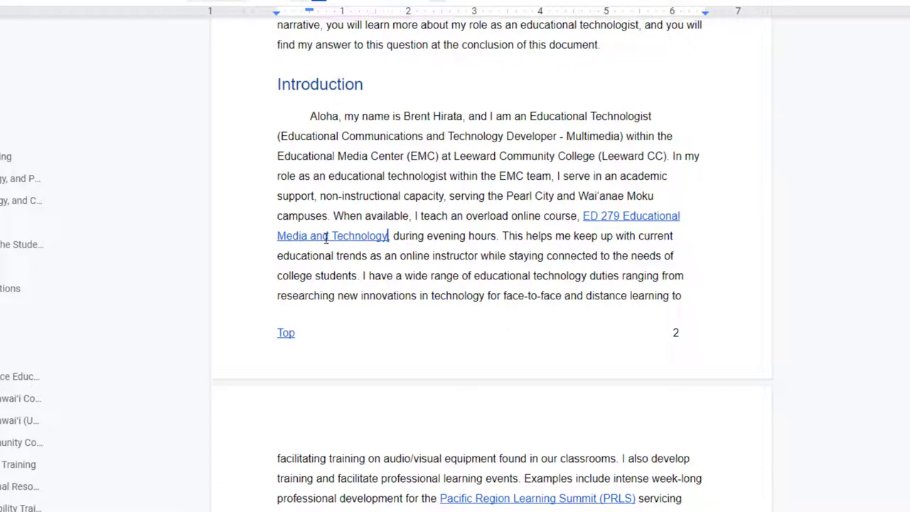
pyautogui.scroll(-3)
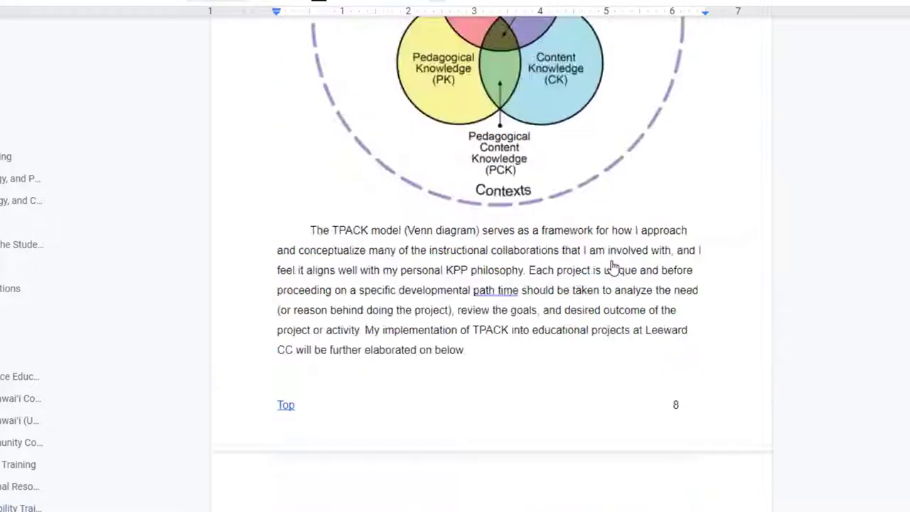